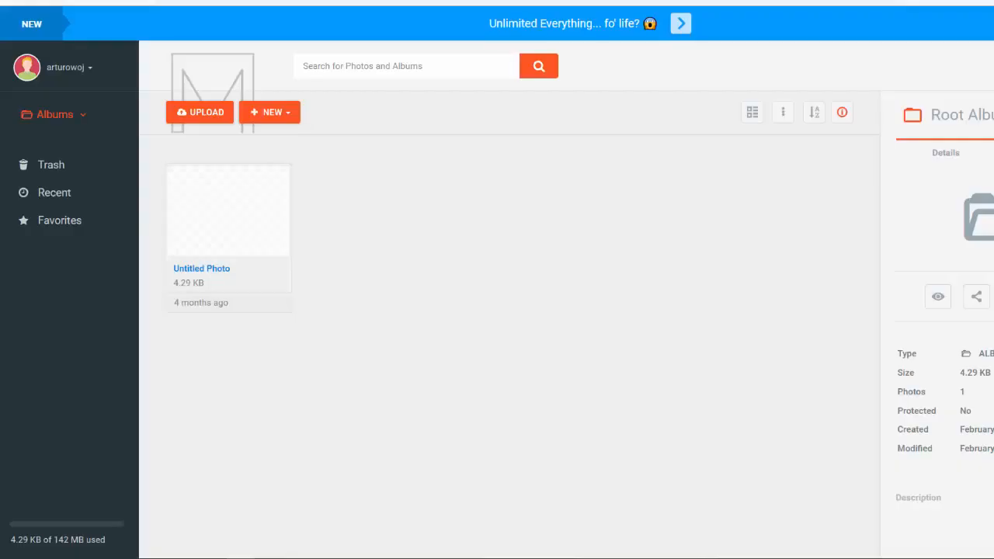
mouse_move(452, 295)
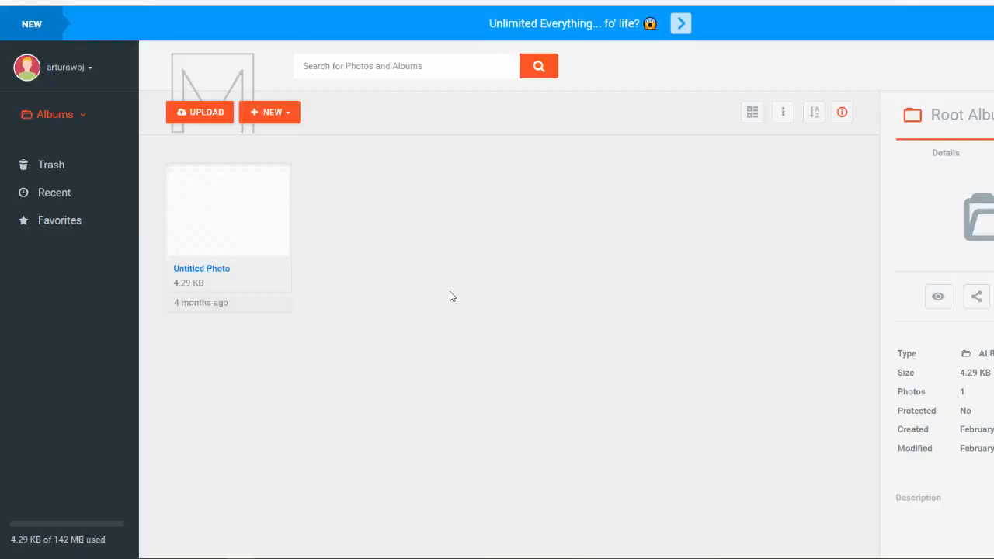
mouse_move(686, 164)
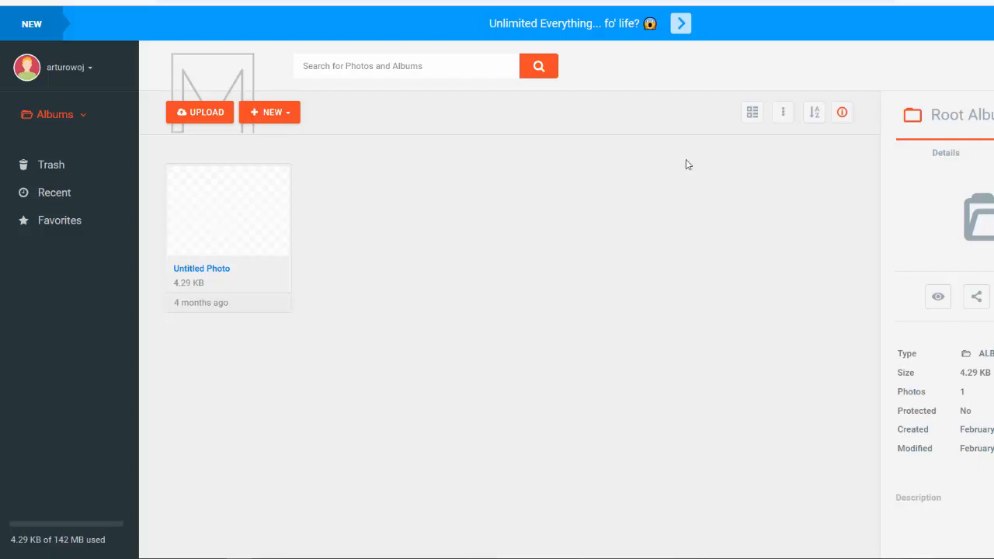
mouse_move(584, 169)
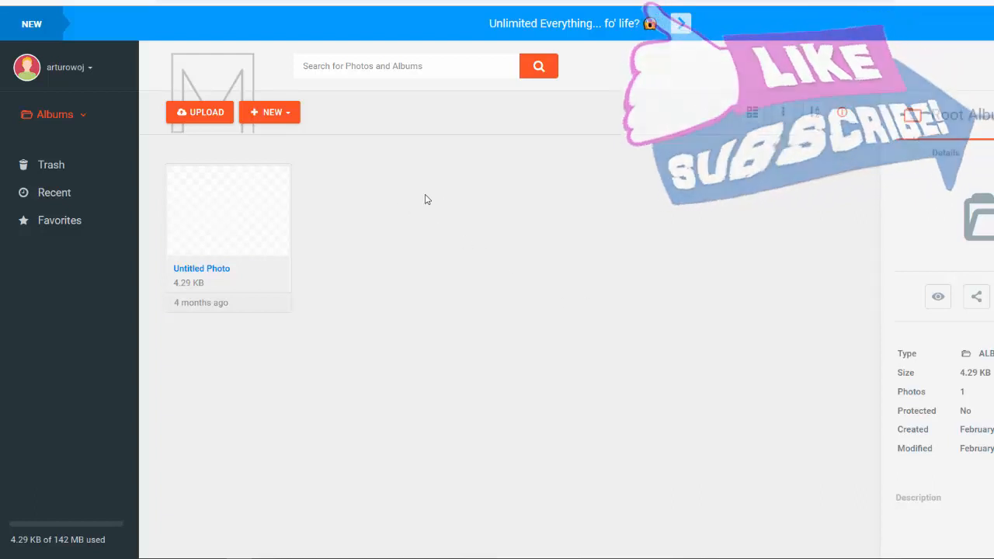
mouse_move(614, 289)
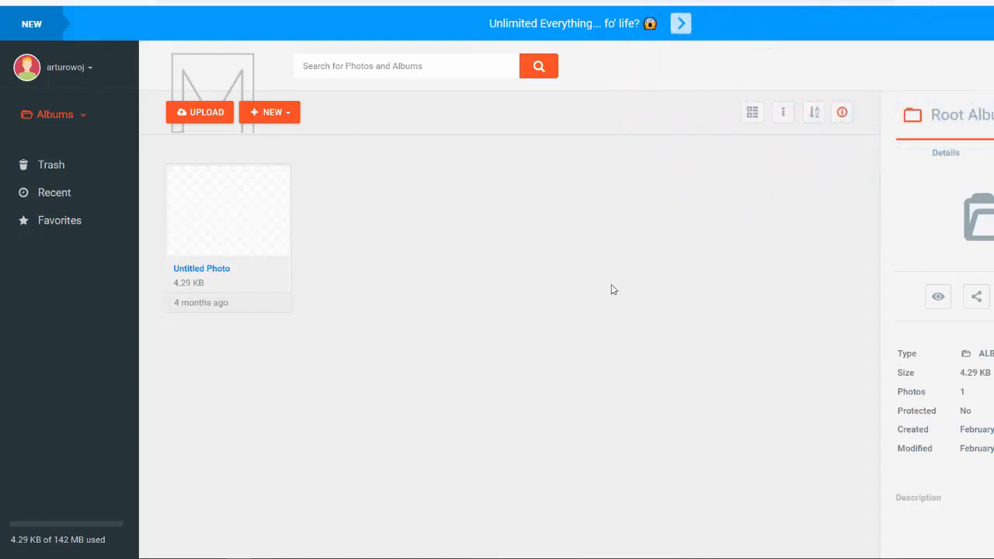
mouse_move(565, 275)
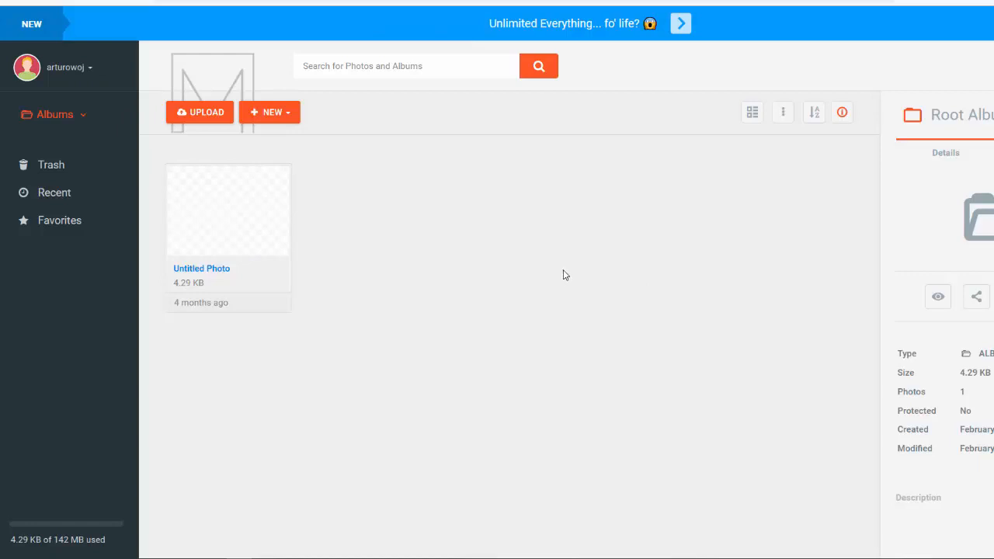
mouse_move(66, 118)
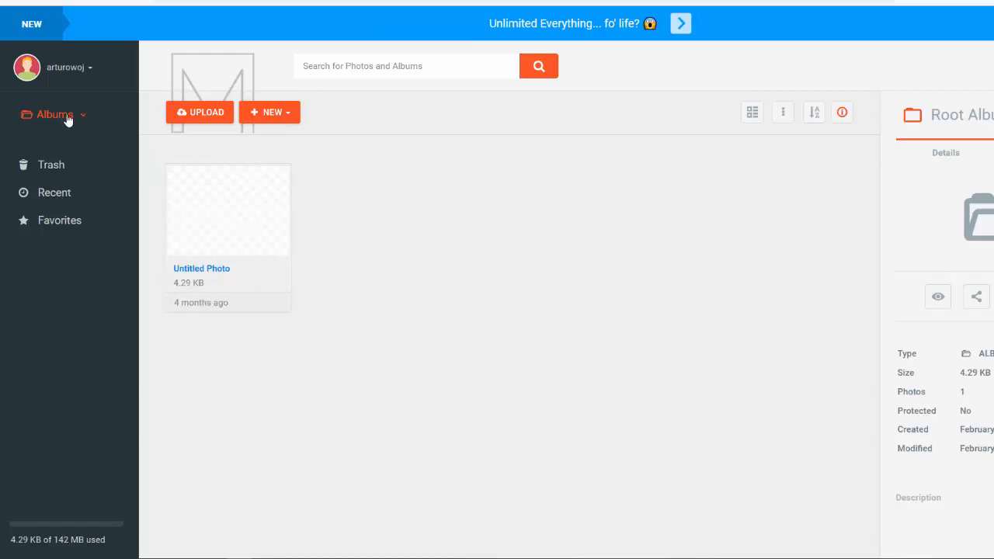
mouse_move(59, 220)
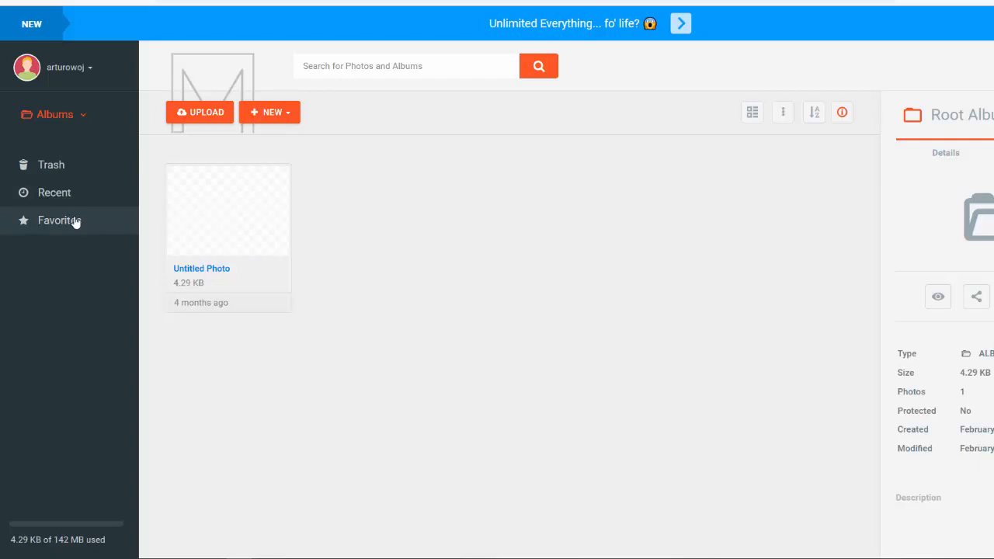
mouse_move(201, 111)
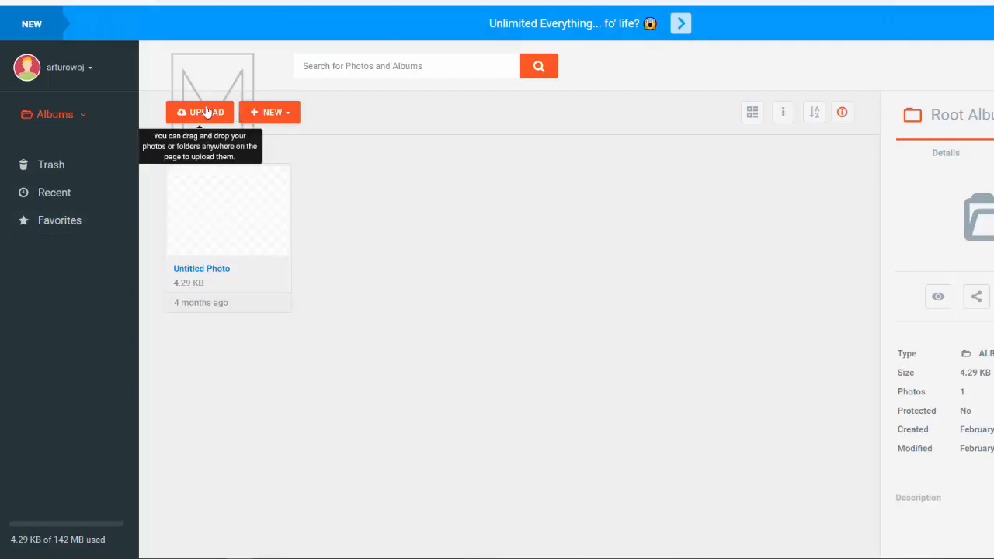
mouse_move(207, 116)
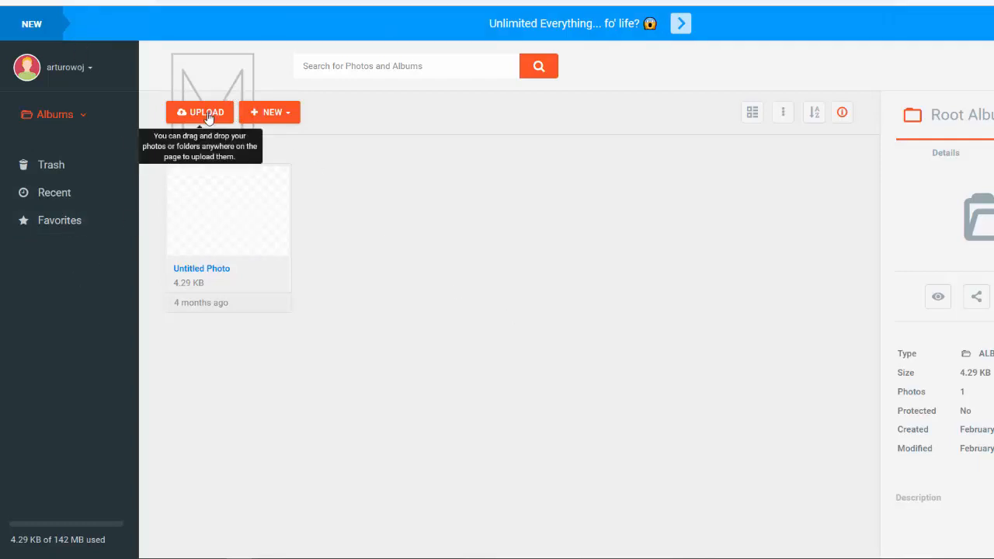
mouse_move(269, 112)
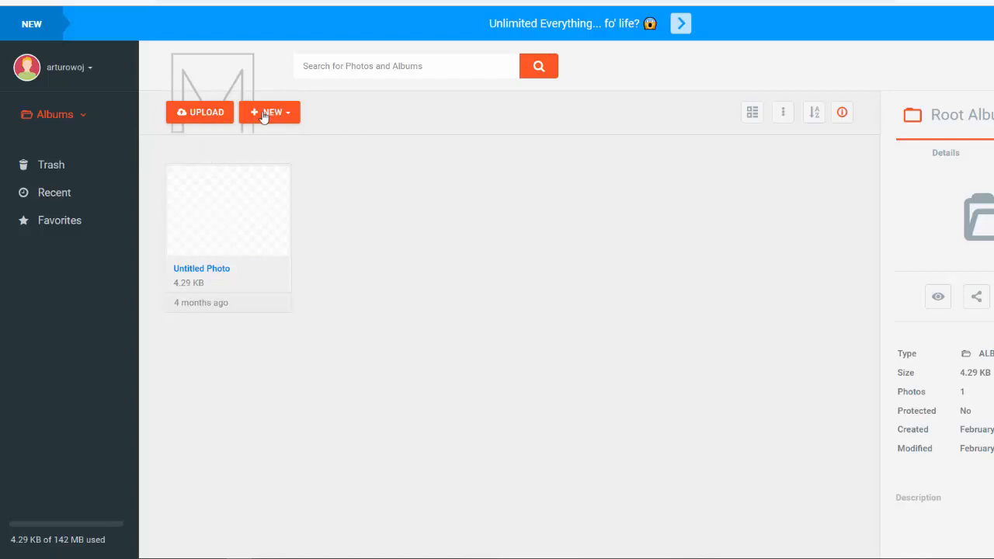
- Open the NEW menu to show the Photo and Album options
click(270, 112)
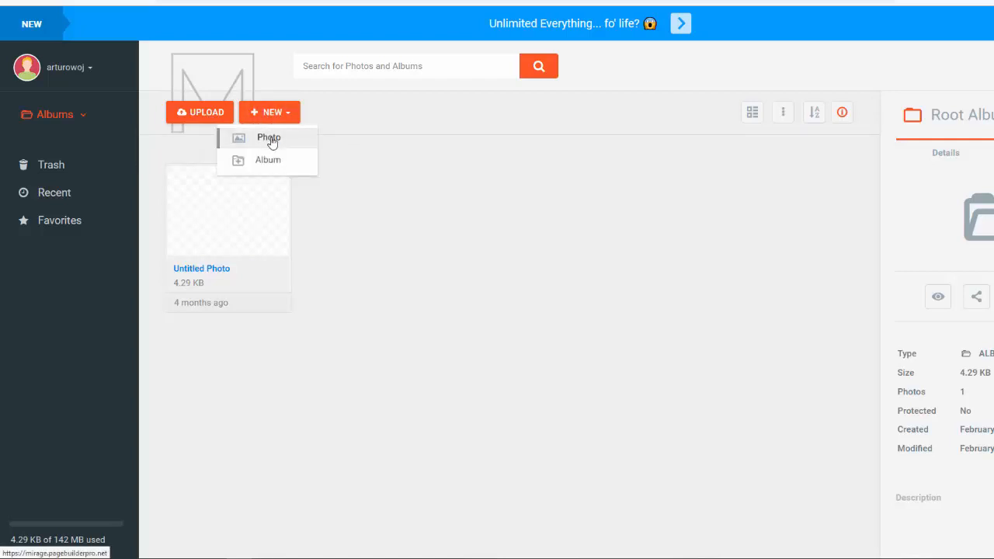
- Create a new photo using the Social Media 800x800 size preset
click(268, 138)
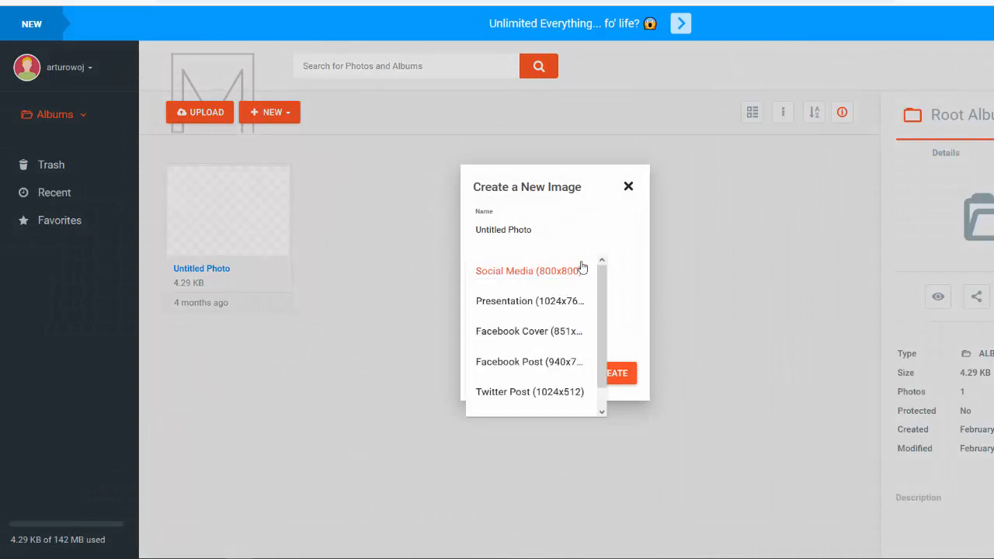
click(528, 270)
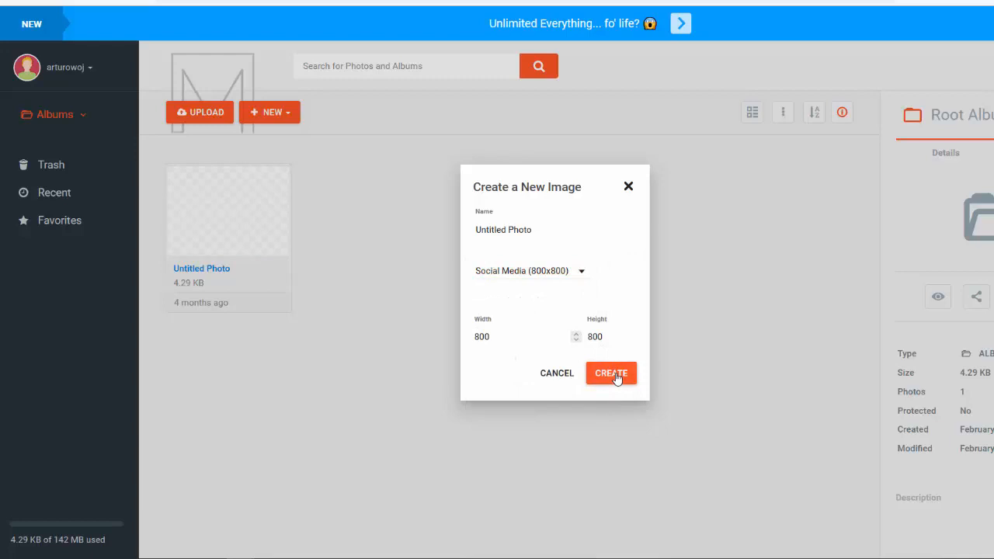
click(611, 373)
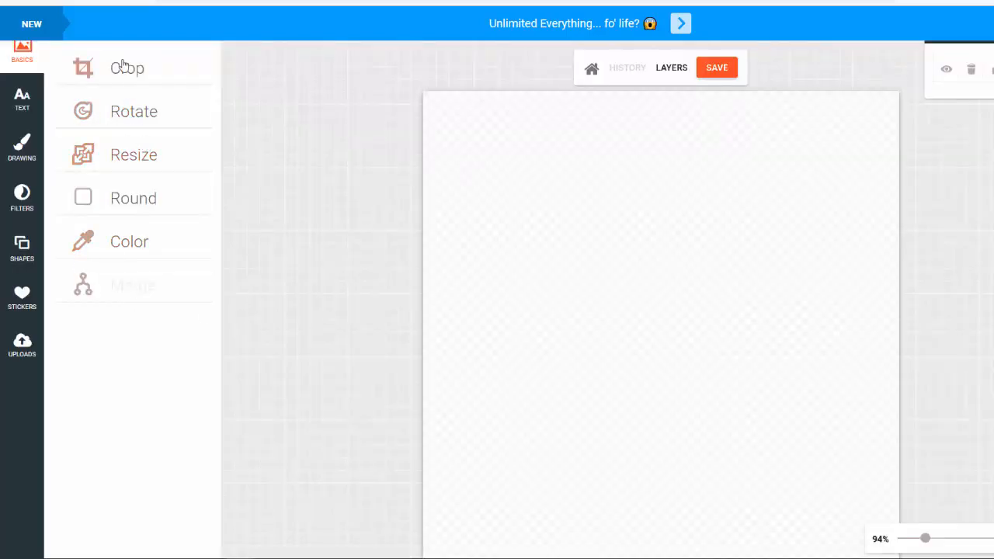
mouse_move(27, 272)
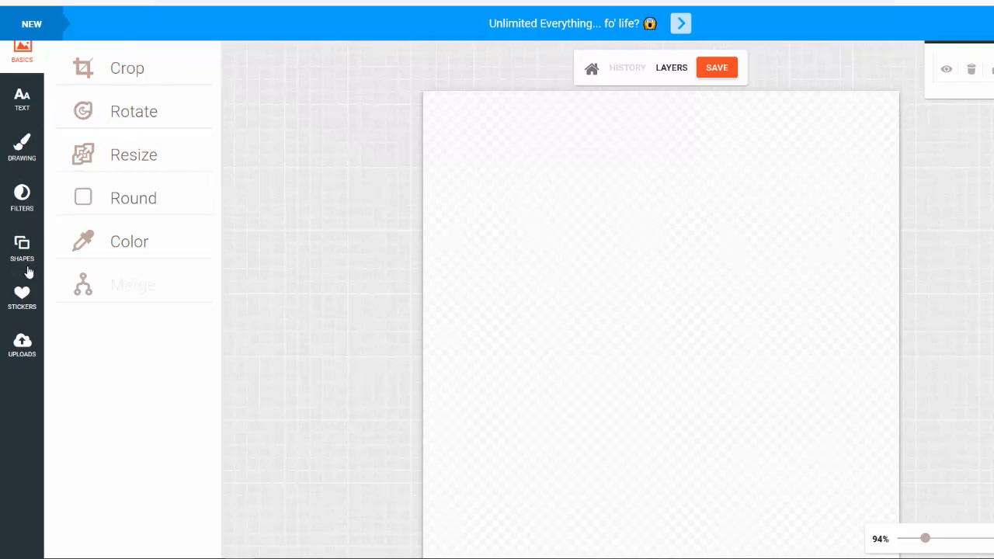
mouse_move(549, 278)
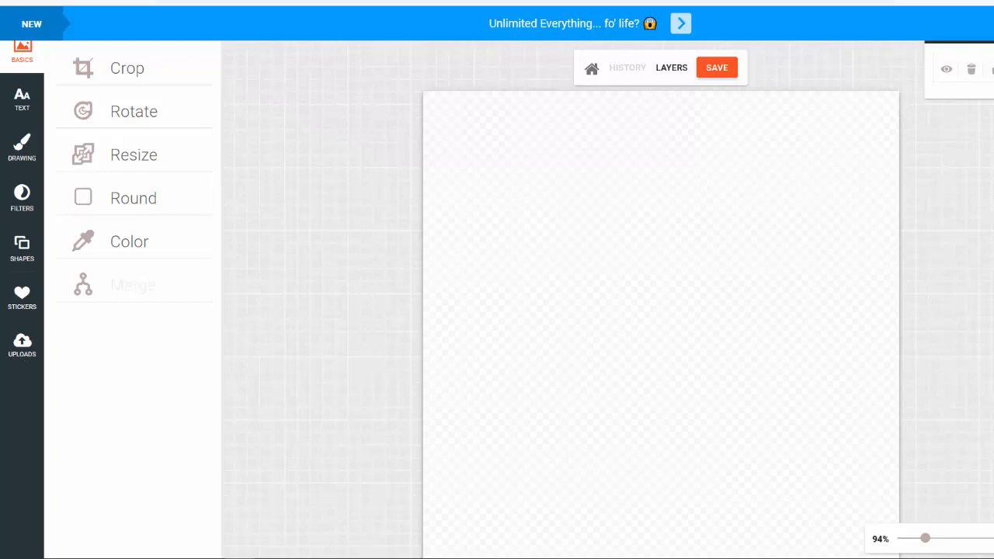
mouse_move(664, 215)
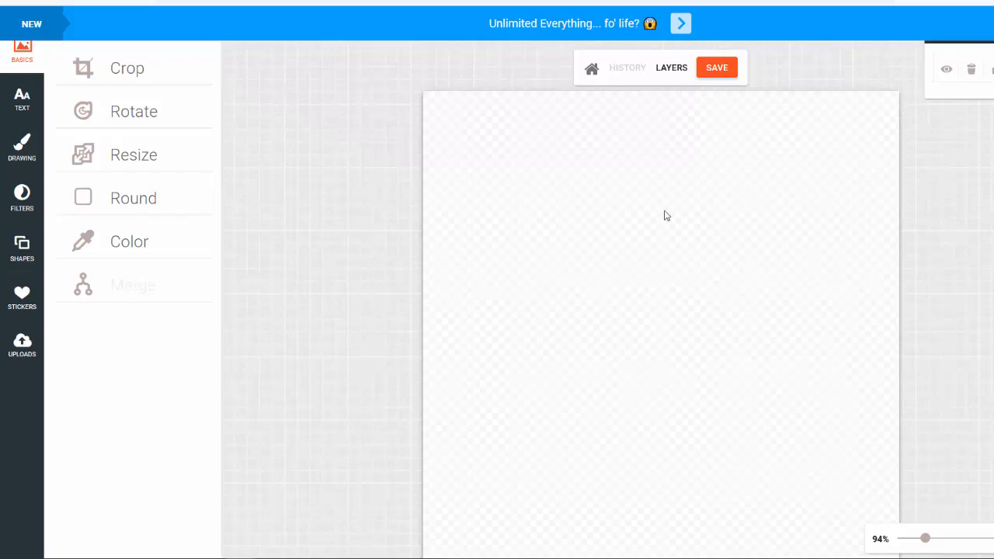